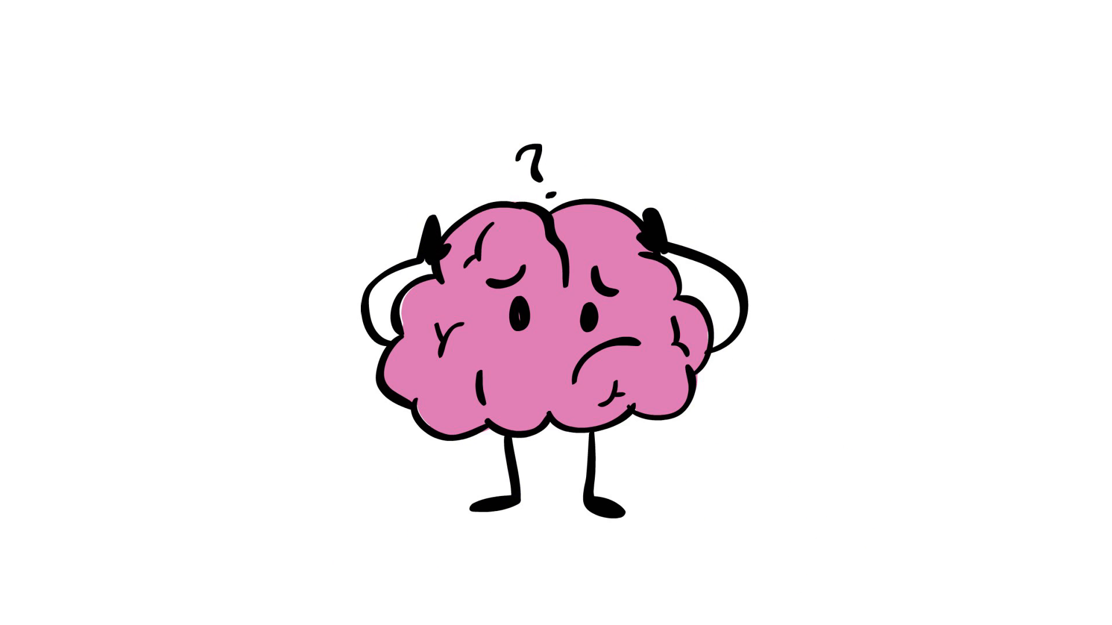
type("THE BRAIN WI")
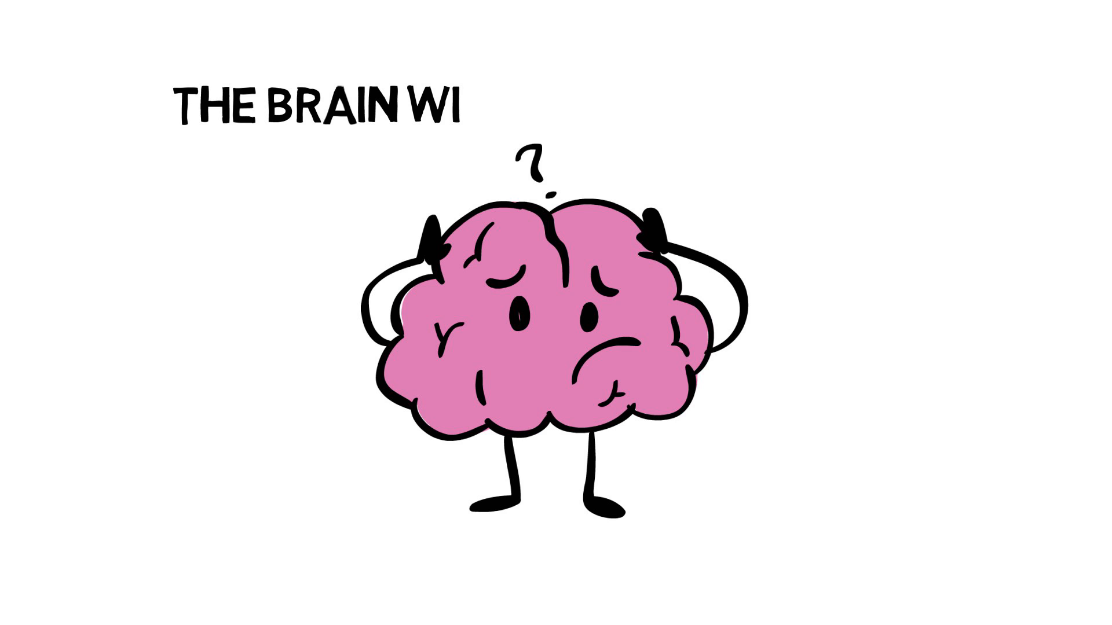